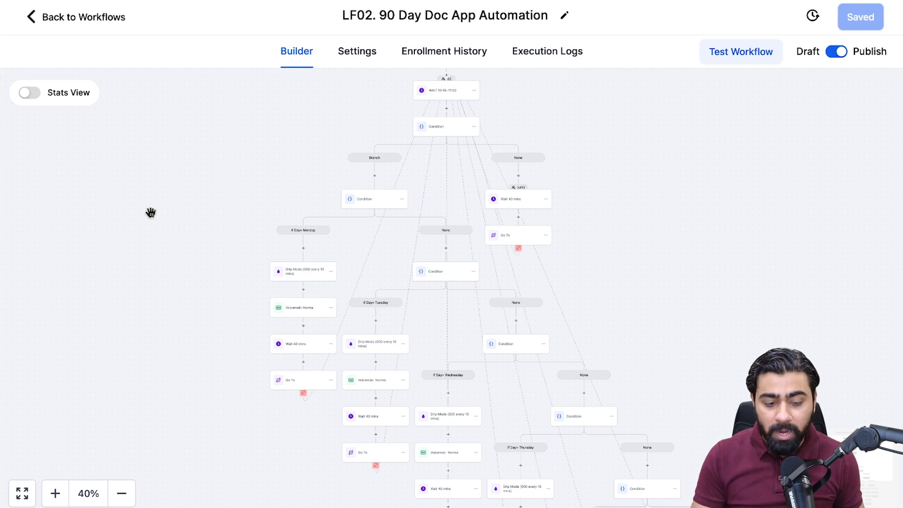
mouse_move(148, 57)
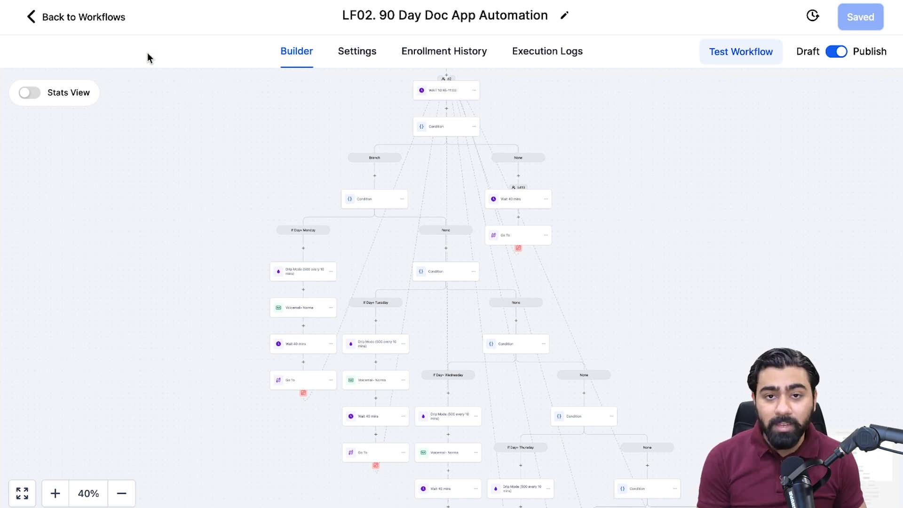
mouse_move(68, 23)
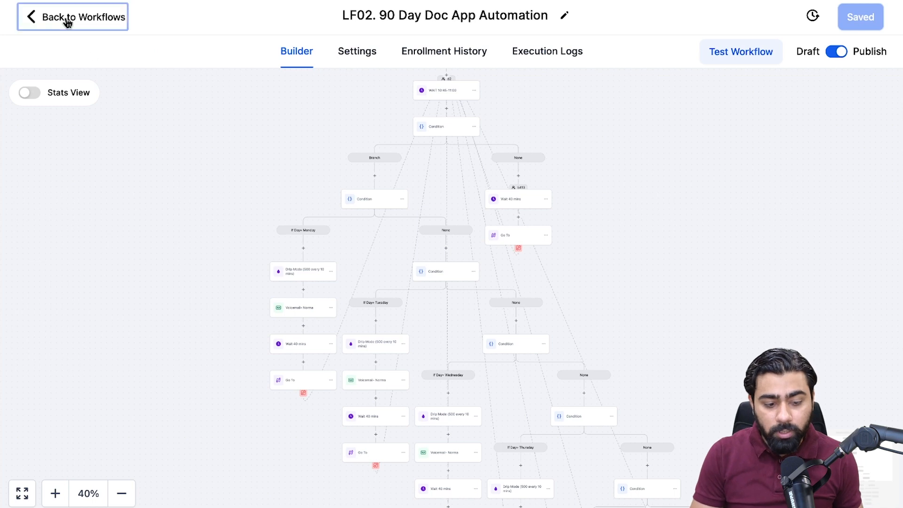
- Return to the workflow list and open the actions menu for the LF02 workflow
left_click(74, 16)
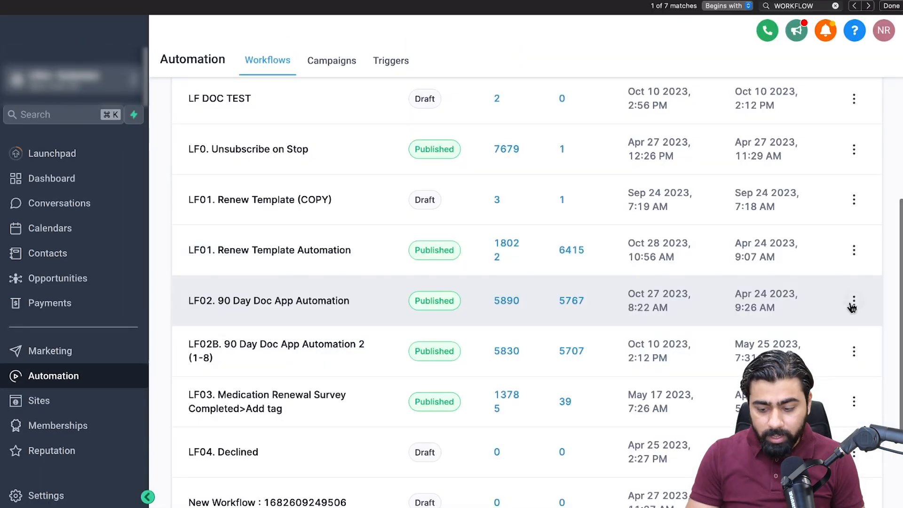
left_click(853, 299)
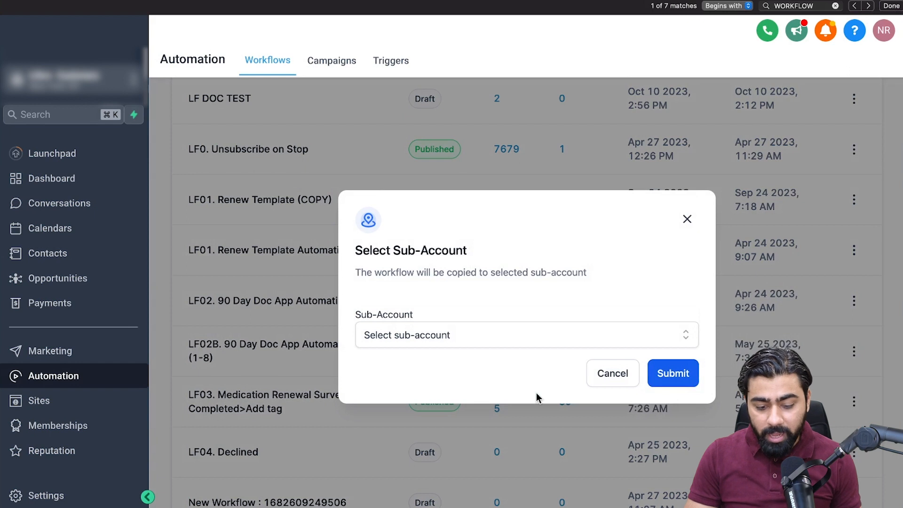
- Search 'SUPPR', choose the Support sub-account and submit the LF02 copy
left_click(524, 335)
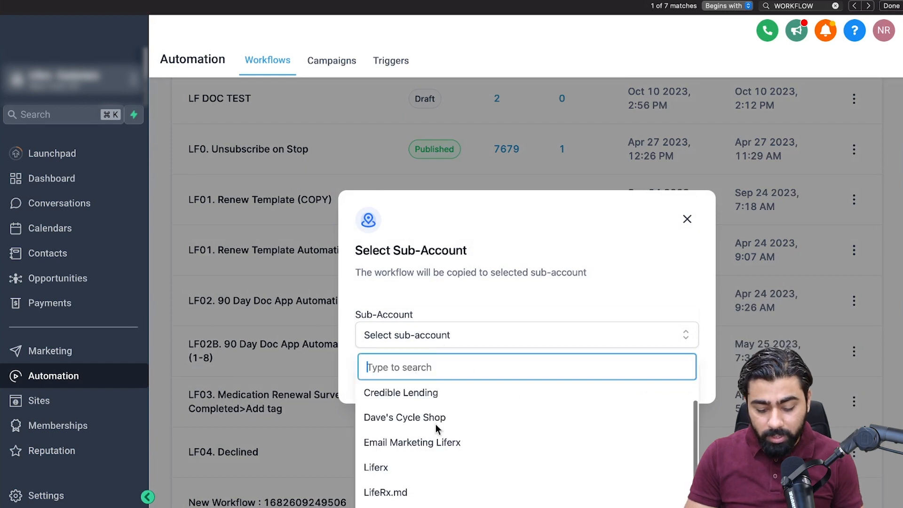
type("SUPPR")
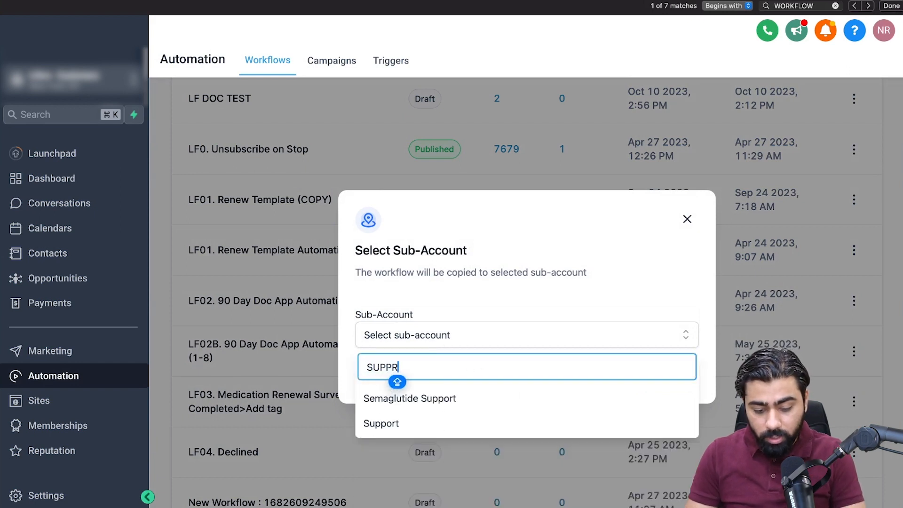
left_click(381, 423)
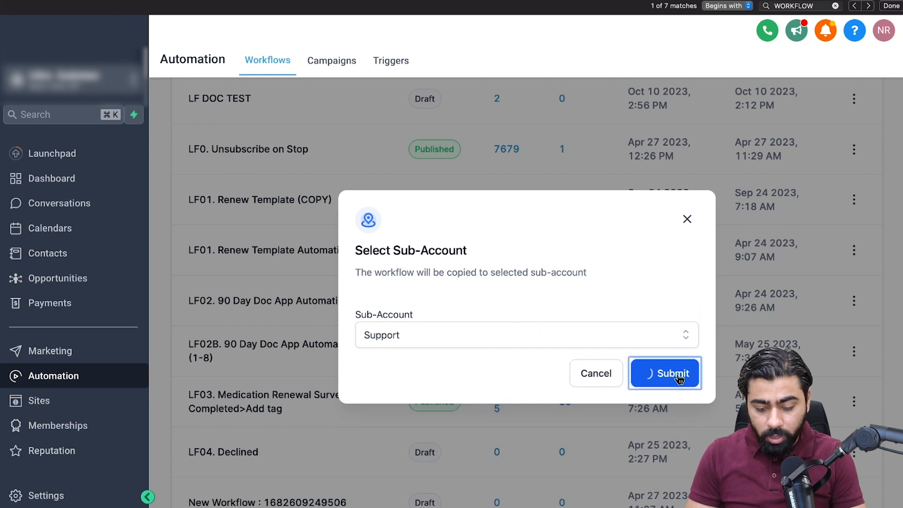
left_click(663, 373)
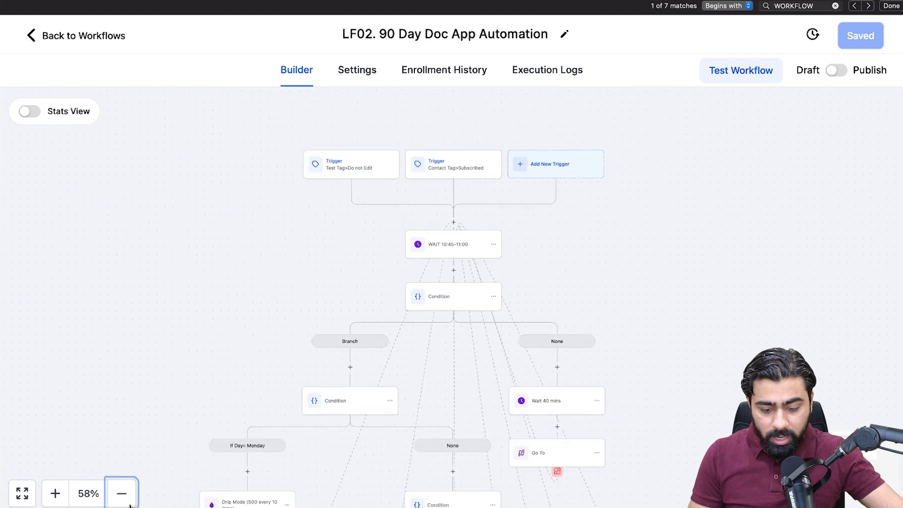
- Zoom out in the copied LF02 draft to view its full branching tree of steps
left_click(122, 494)
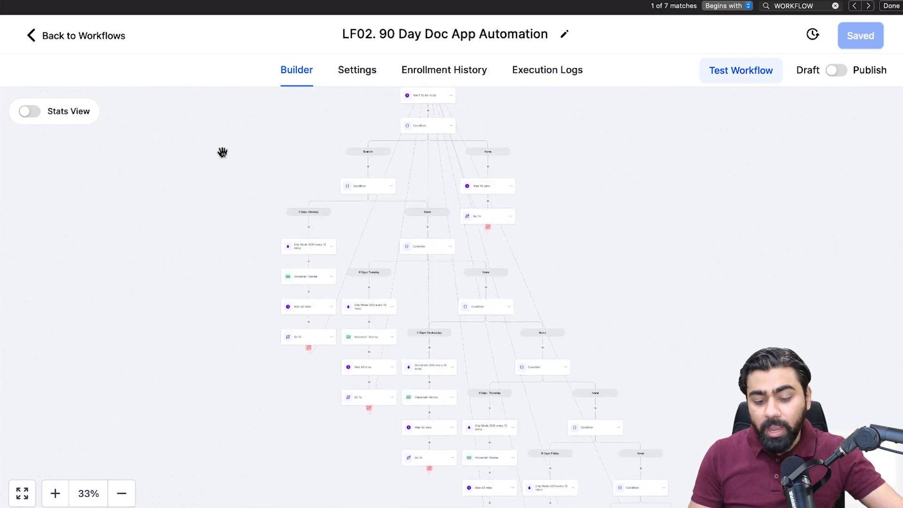